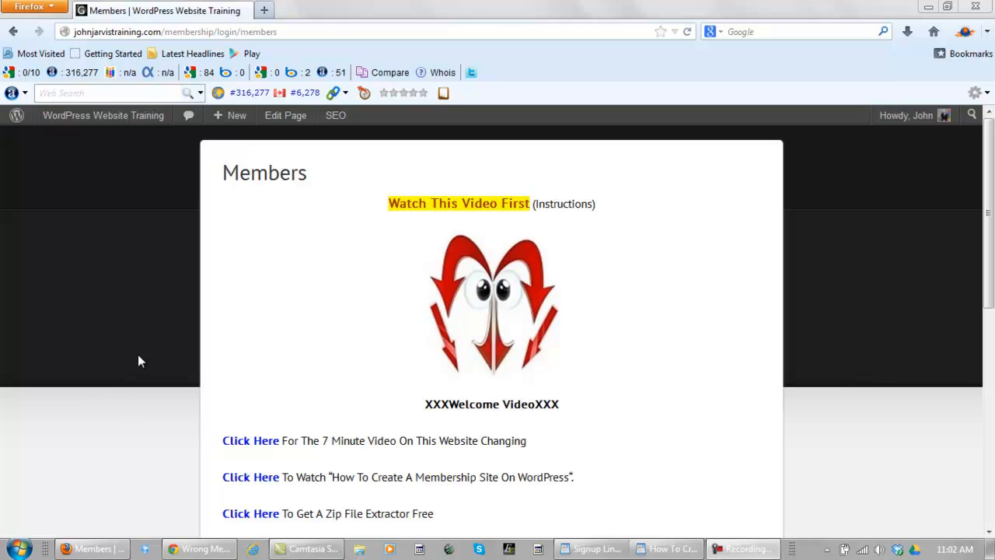
mouse_move(158, 356)
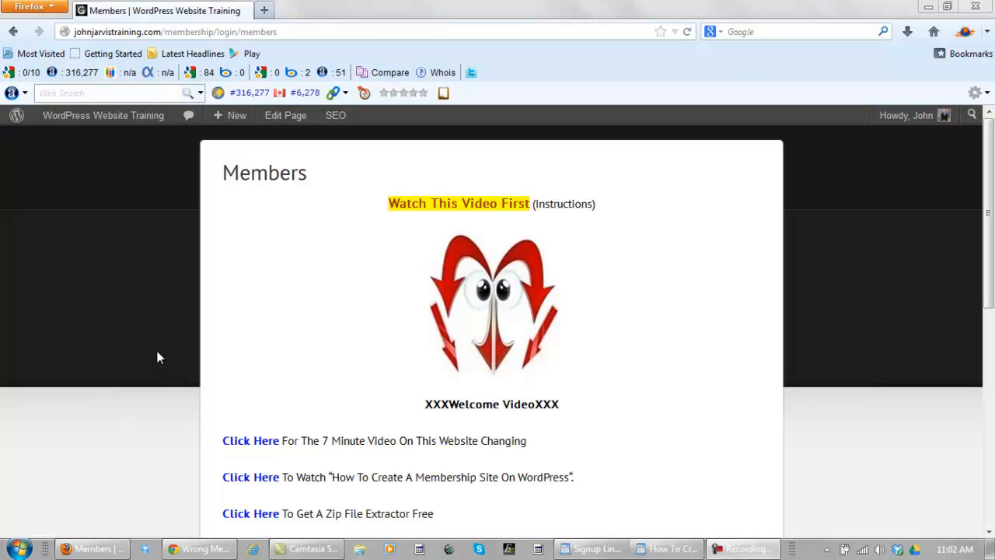
mouse_move(566, 410)
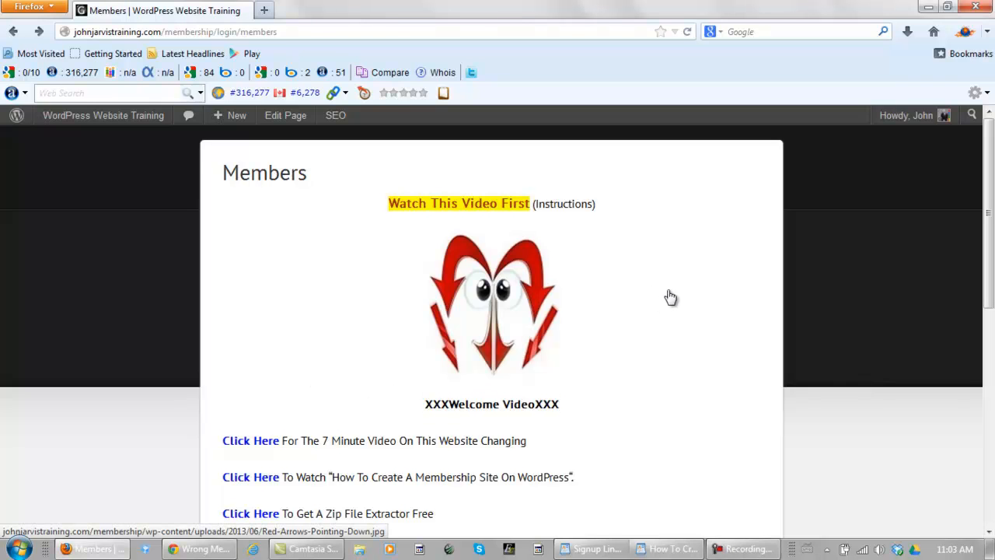
mouse_move(671, 295)
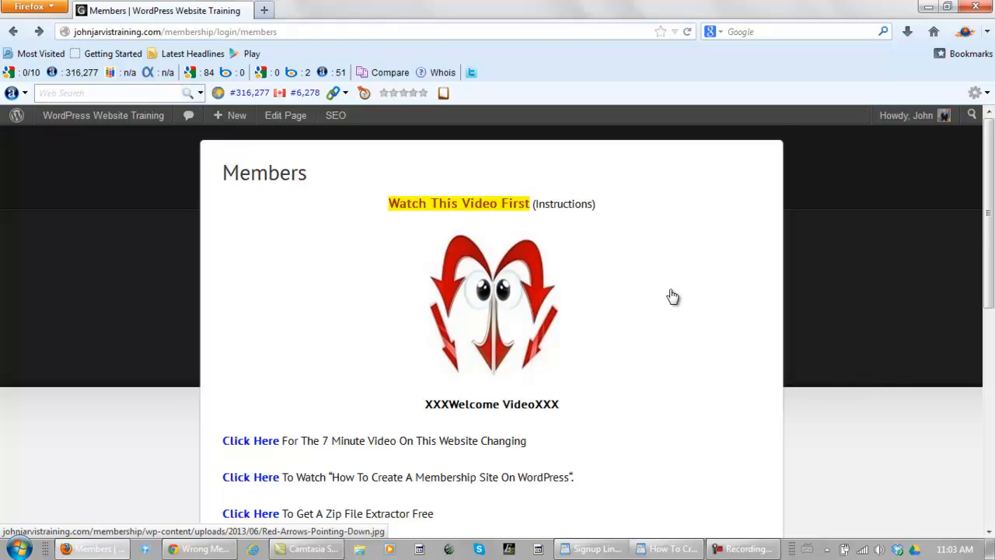
Step: Scroll the Members page down past the Click Here links to the Internet Marketing Toolkit image
scroll("down", 3)
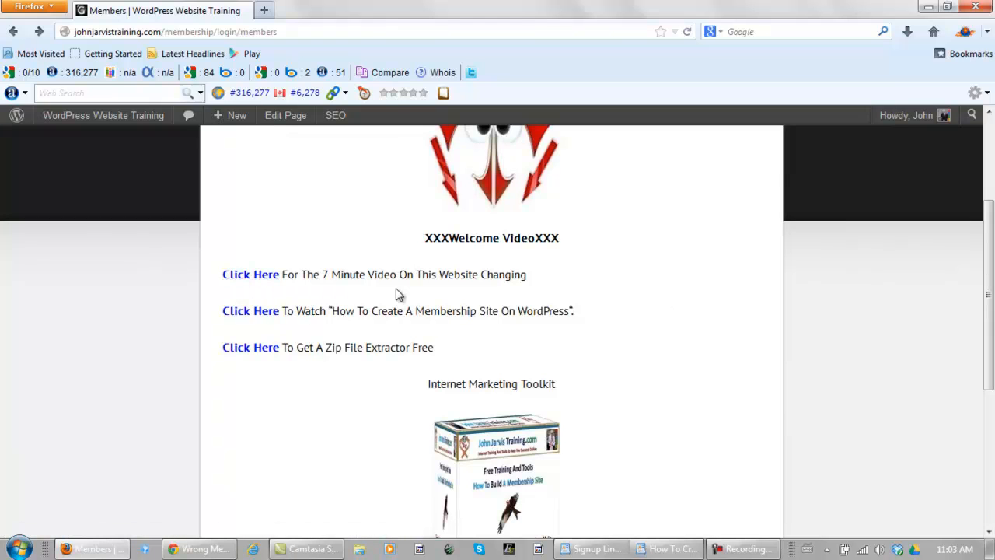
mouse_move(458, 317)
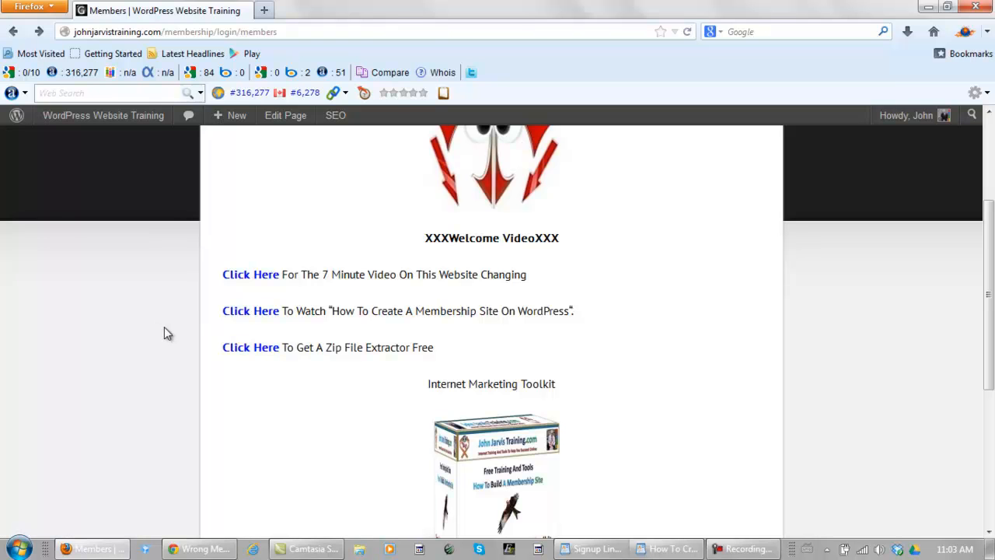
scroll("down", 3)
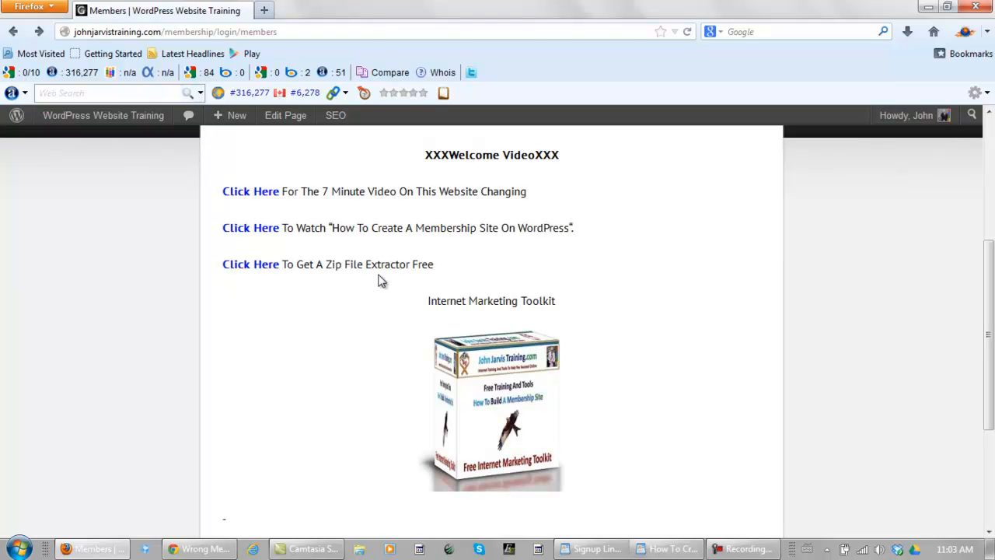
mouse_move(249, 267)
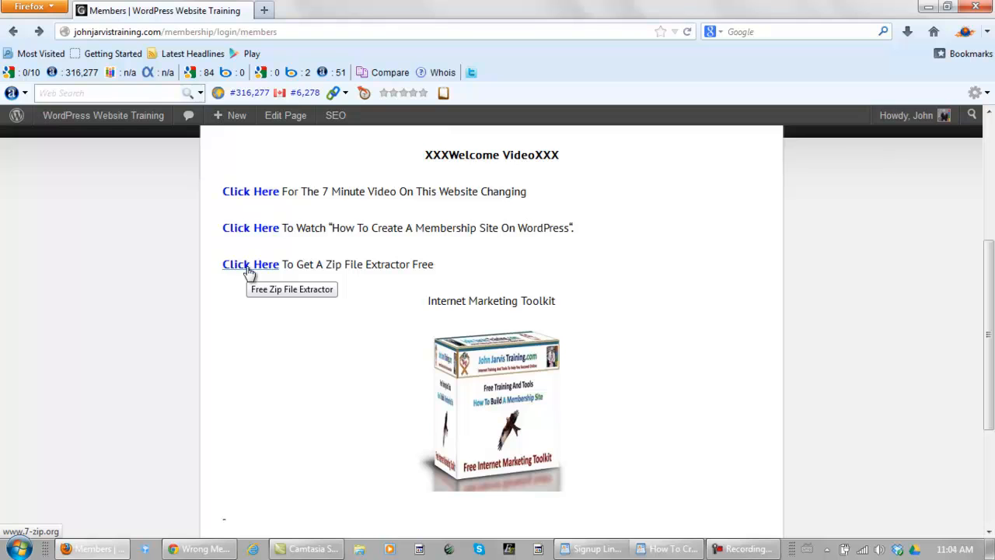
mouse_move(407, 392)
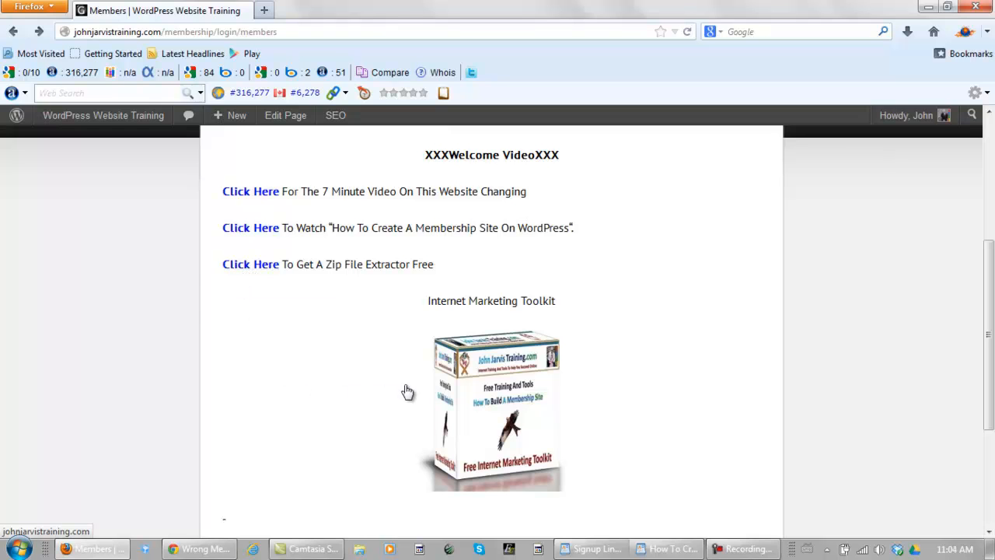
mouse_move(481, 392)
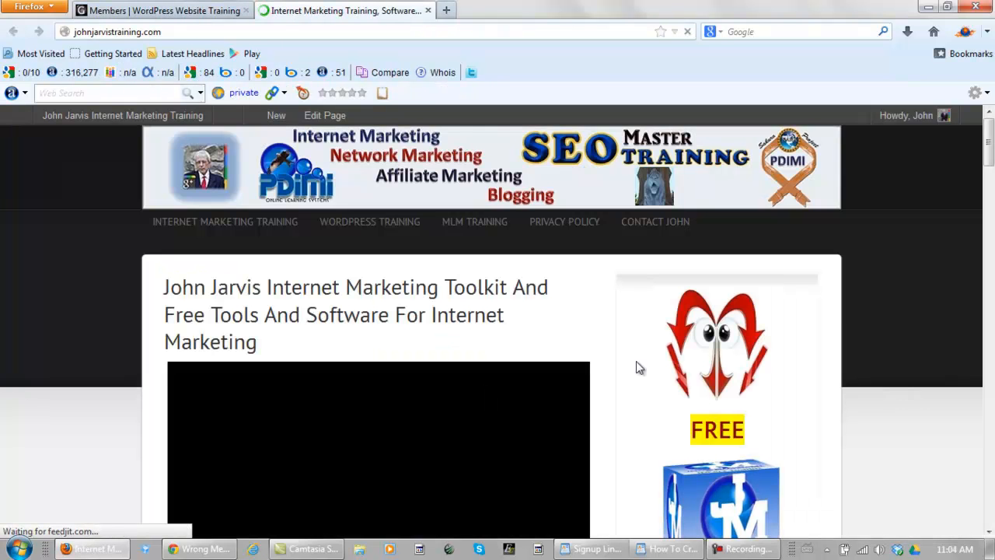
Step: Scroll the Internet Marketing Toolkit page, then return to the Members page
scroll("down", 3)
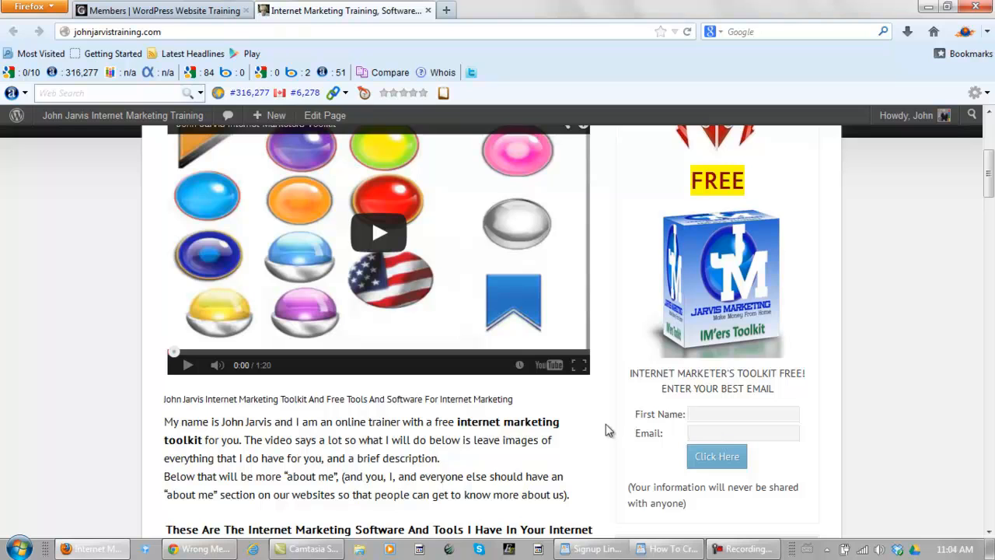
mouse_move(606, 431)
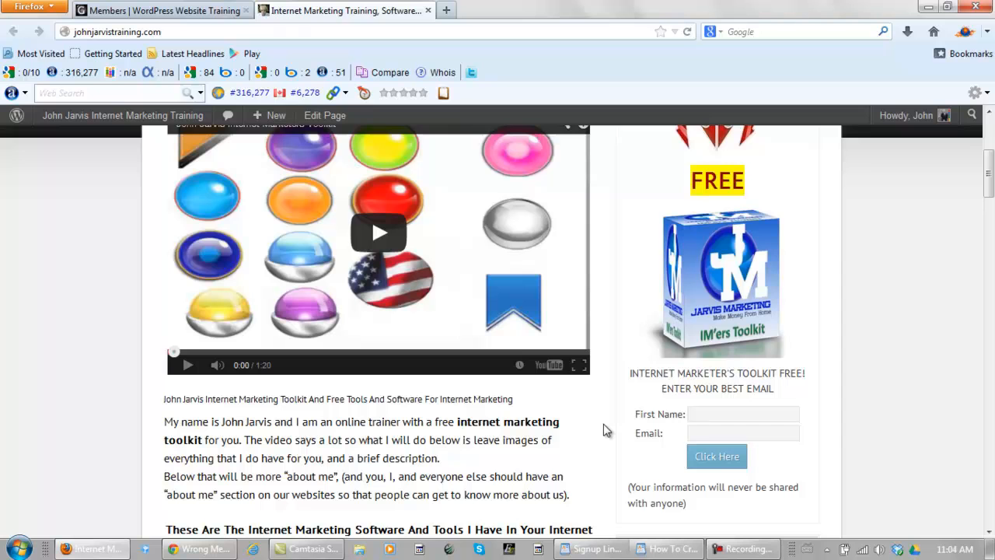
left_click(743, 432)
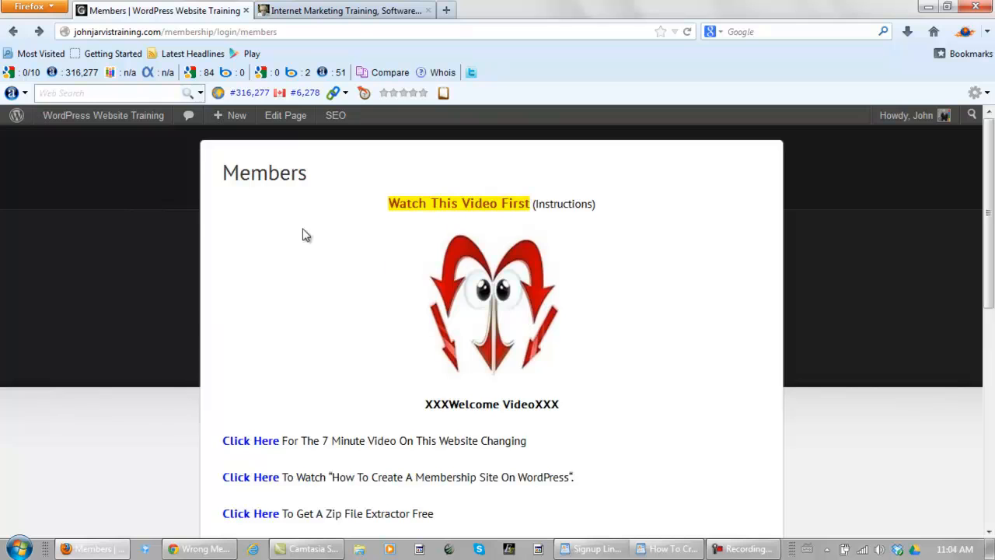
mouse_move(279, 252)
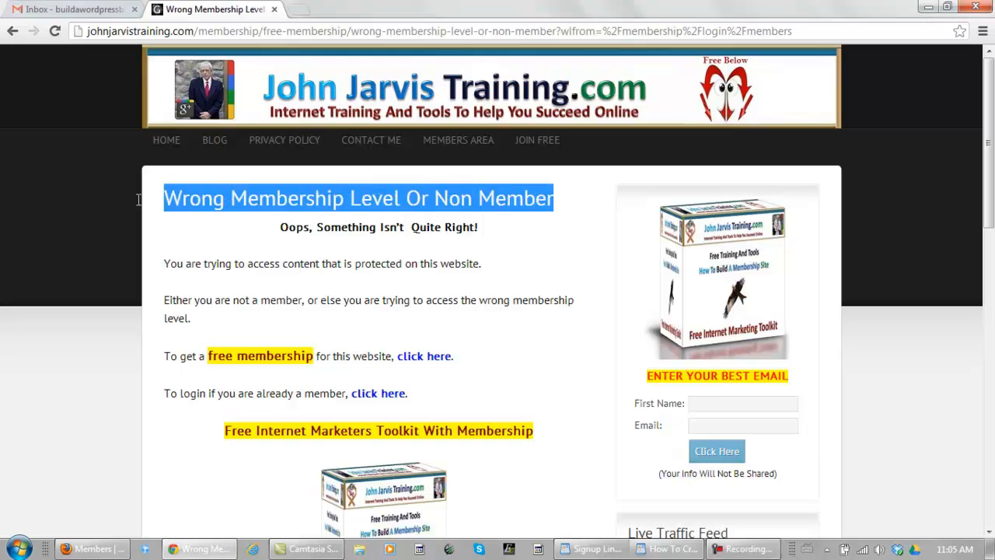
mouse_move(423, 356)
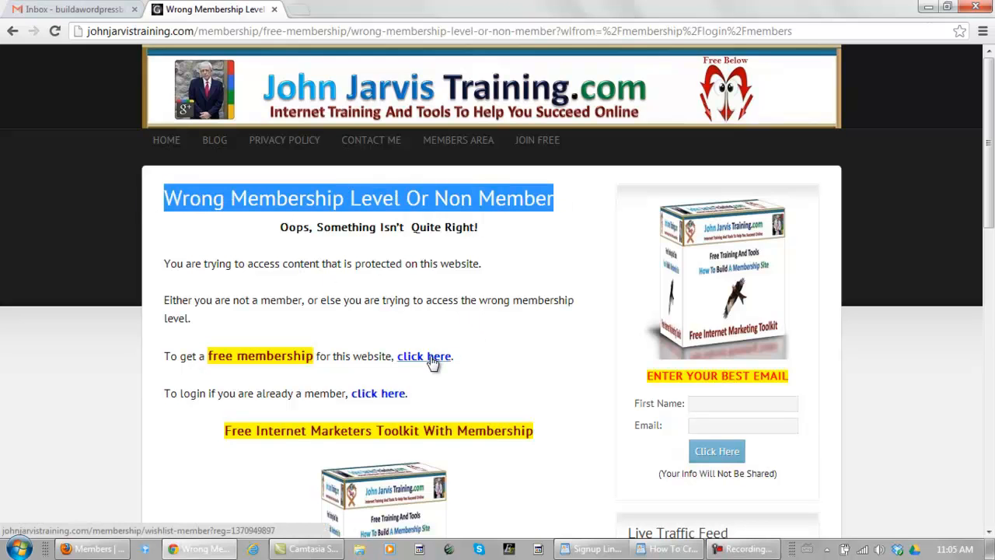
mouse_move(568, 321)
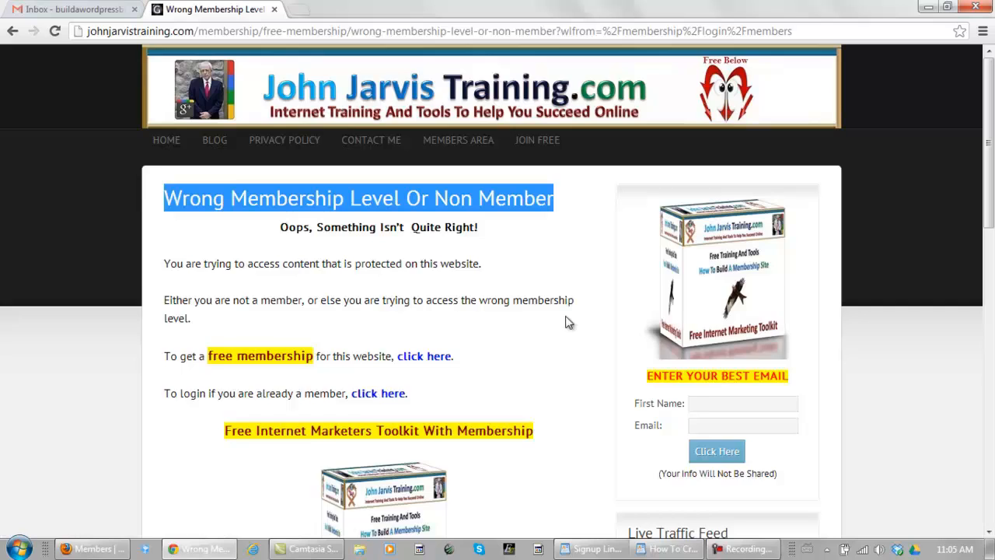
Step: From the Wrong Membership Level page, follow the 'click here' link to the member Login page
scroll("down", 3)
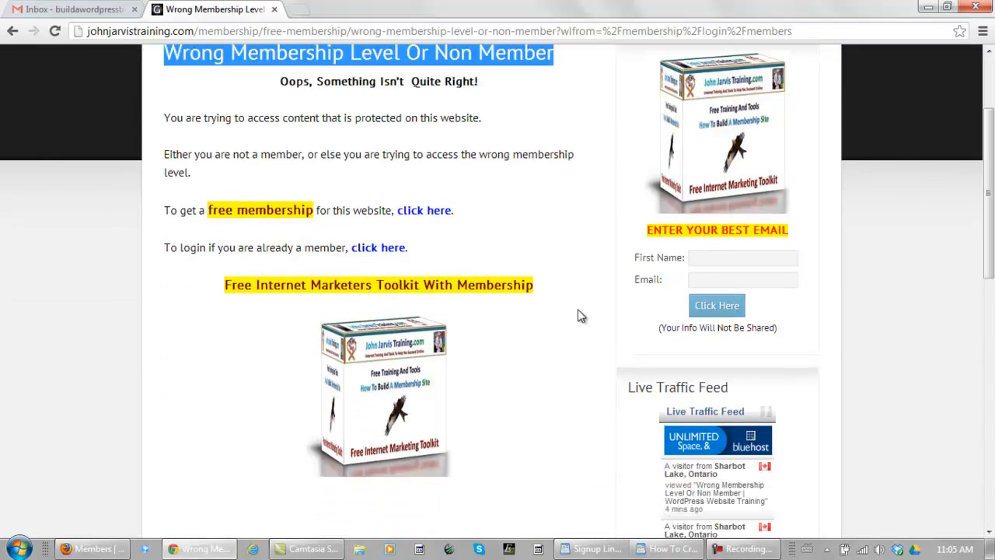
mouse_move(380, 247)
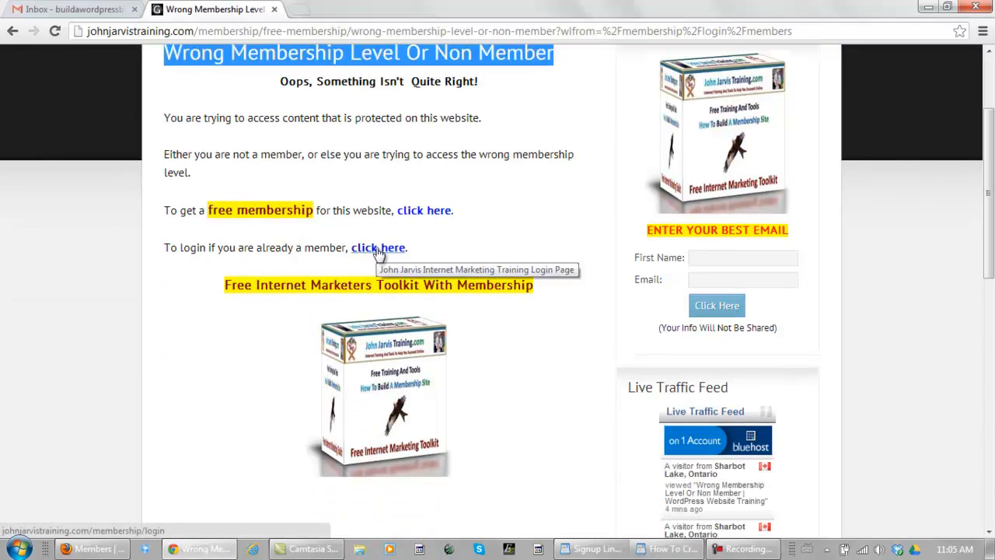
left_click(377, 247)
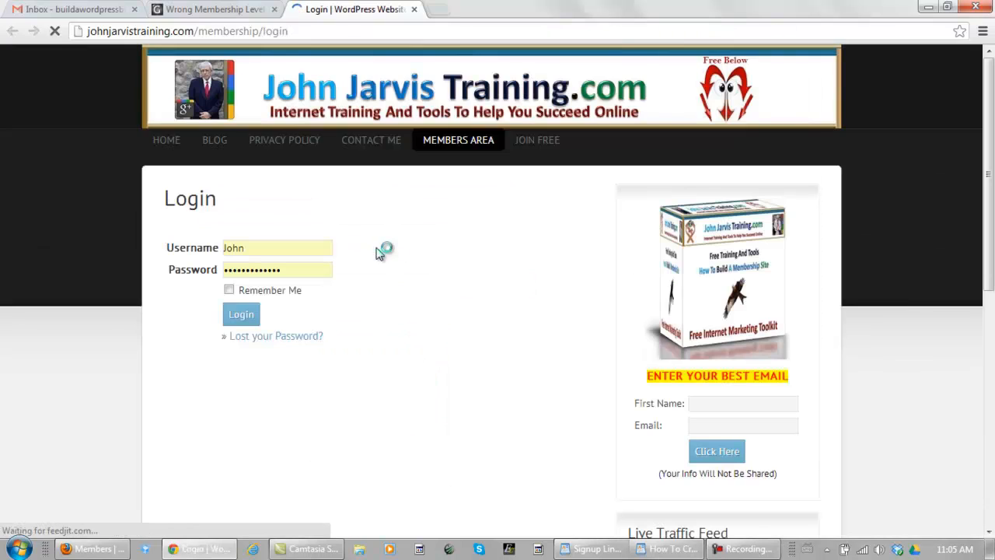